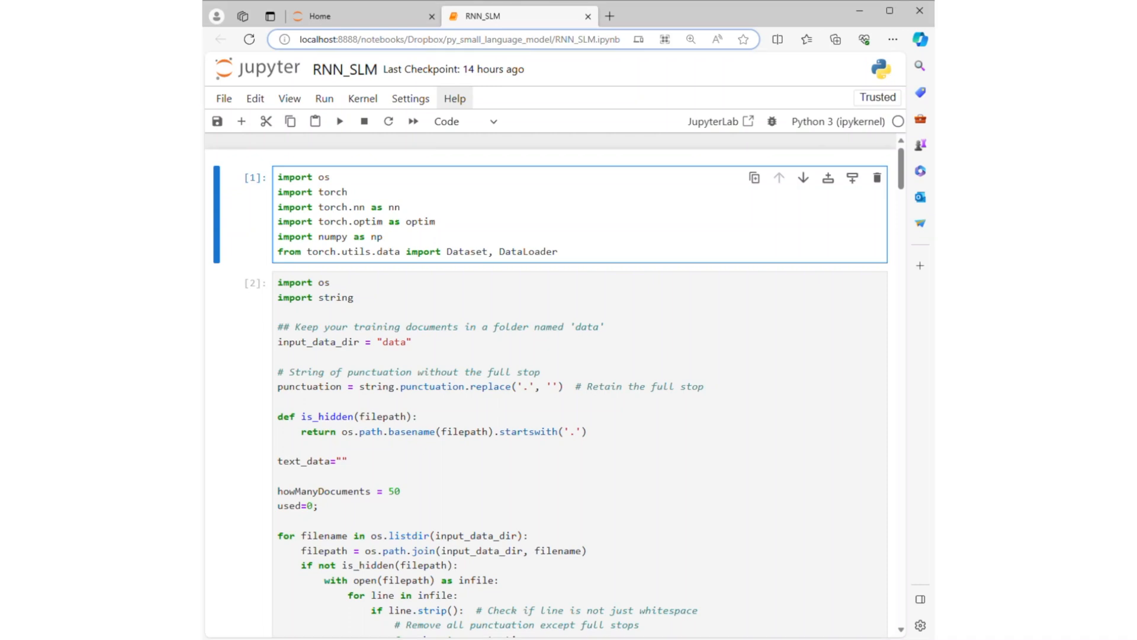
# - Show the py_small_language_model folder listing with the data folder beside the RNN_SLM notebook
pyautogui.click(383, 236)
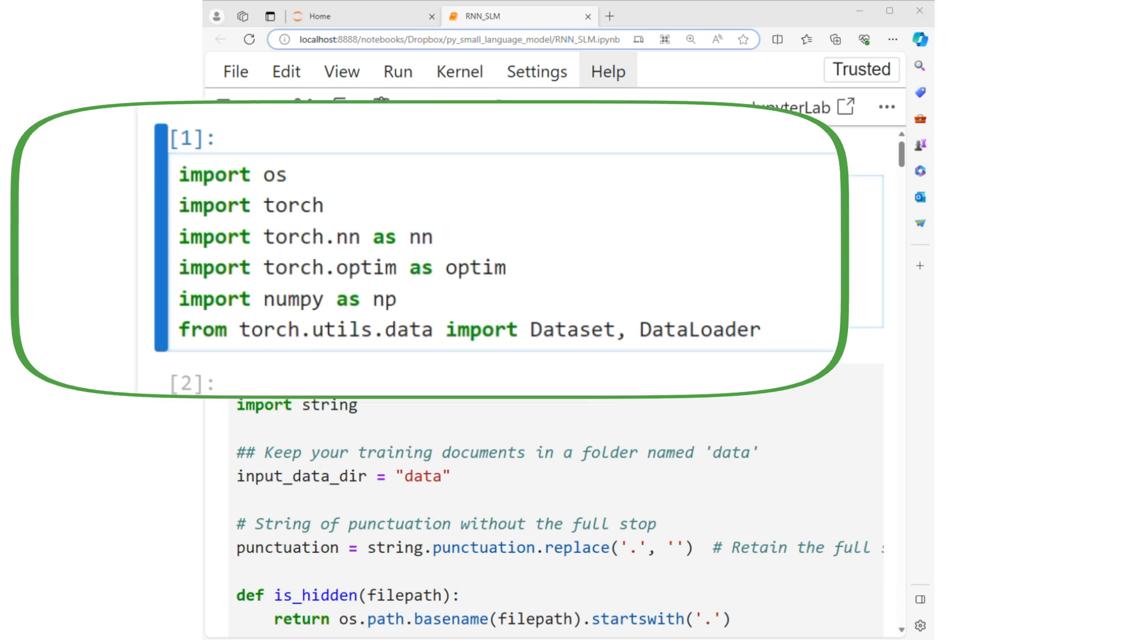
pyautogui.scroll(-3)
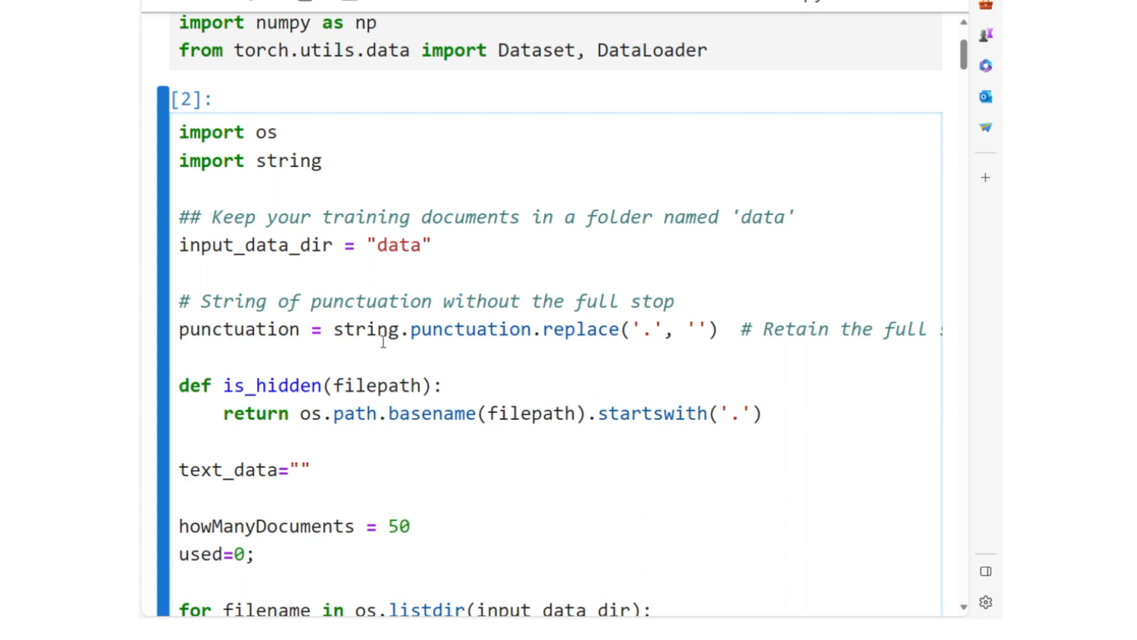
pyautogui.scroll(-3)
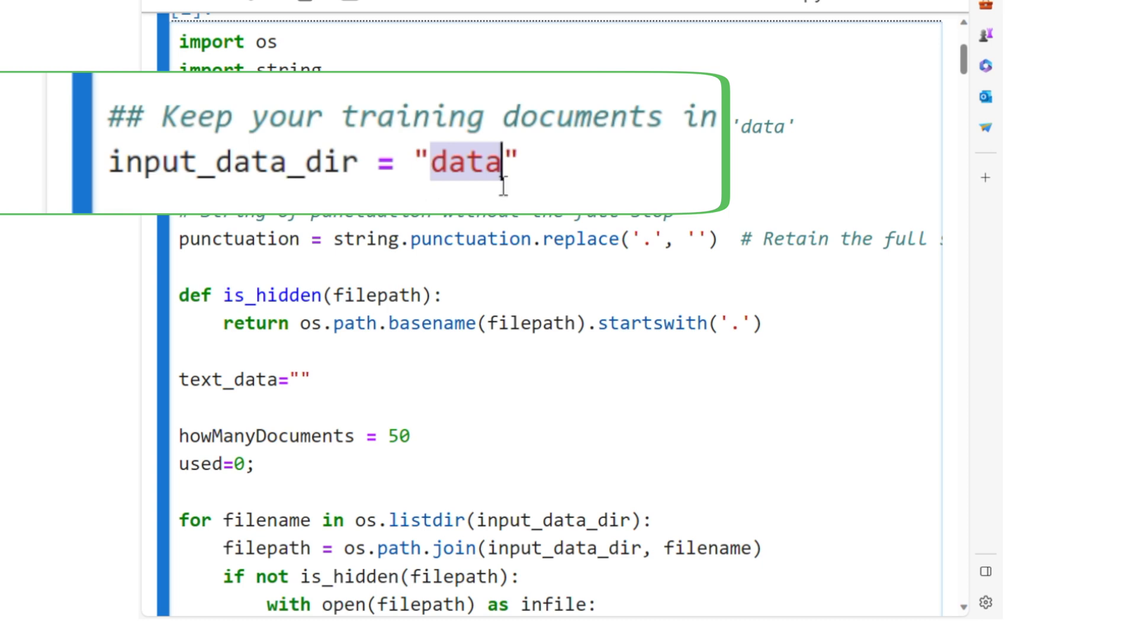
pyautogui.doubleClick(468, 160)
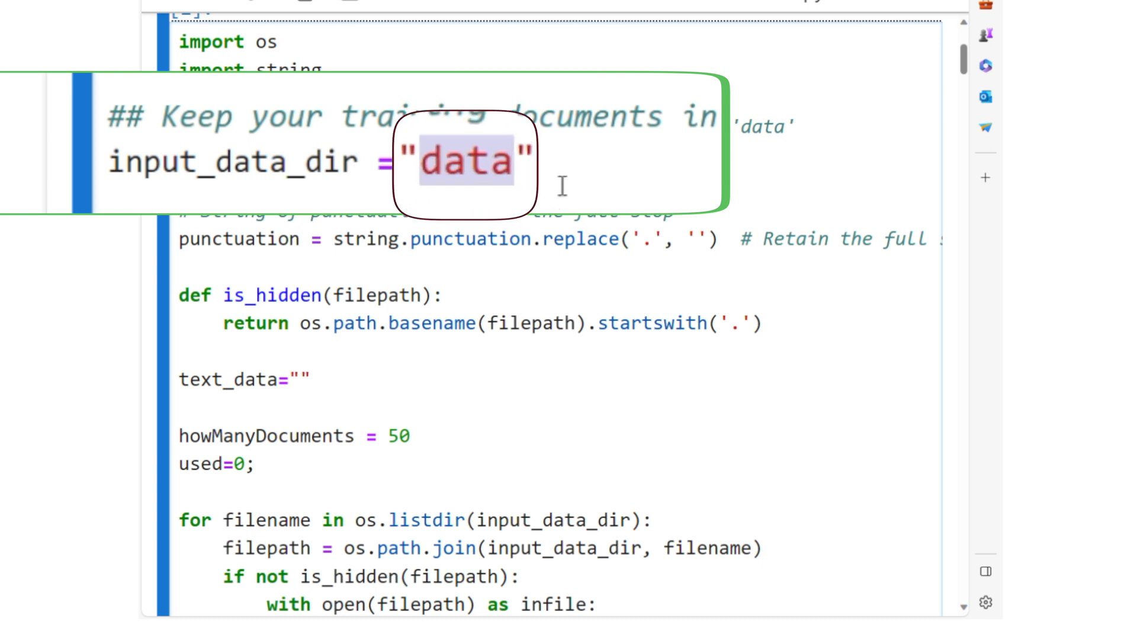
pyautogui.scroll(-3)
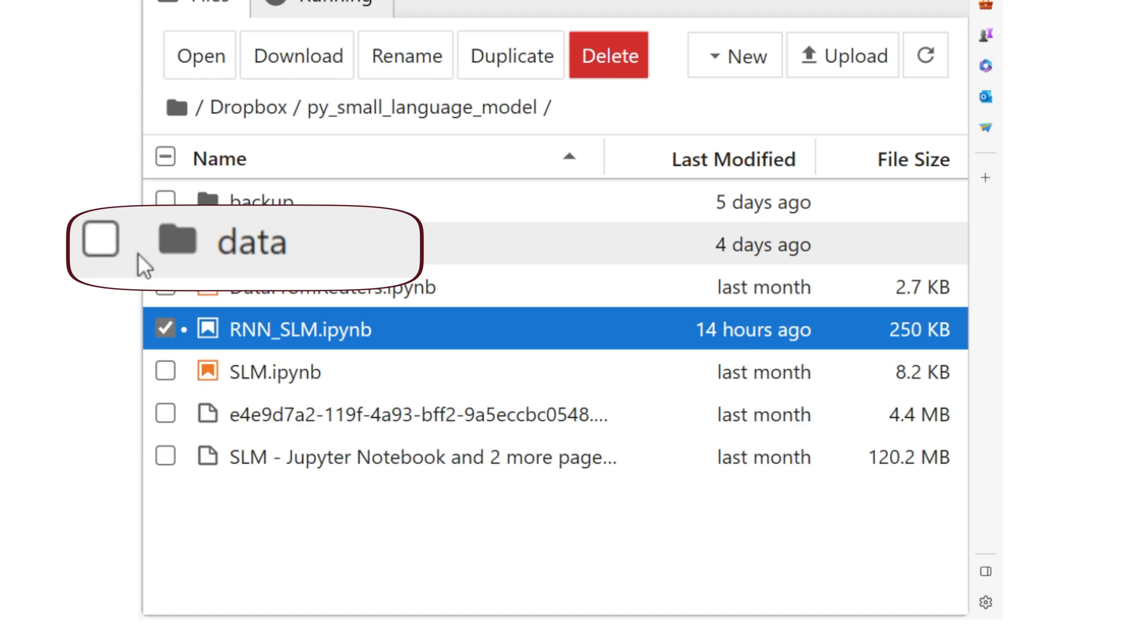
# - Browse the data folder of text files, then open the DataFromReuters.ipynb notebook
pyautogui.doubleClick(251, 242)
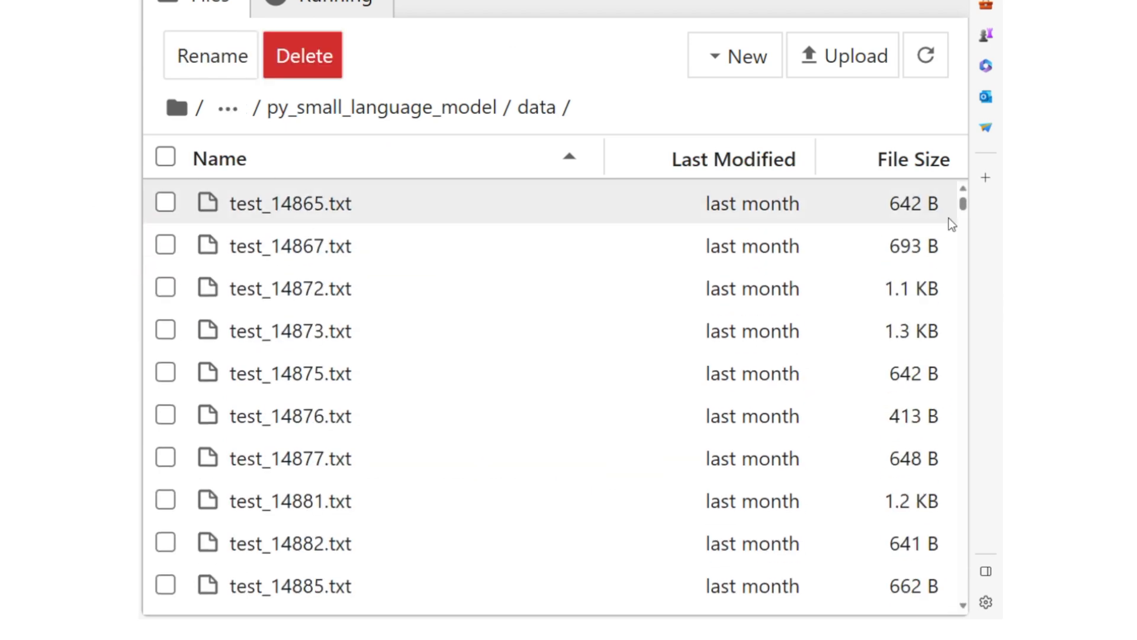
pyautogui.scroll(-3)
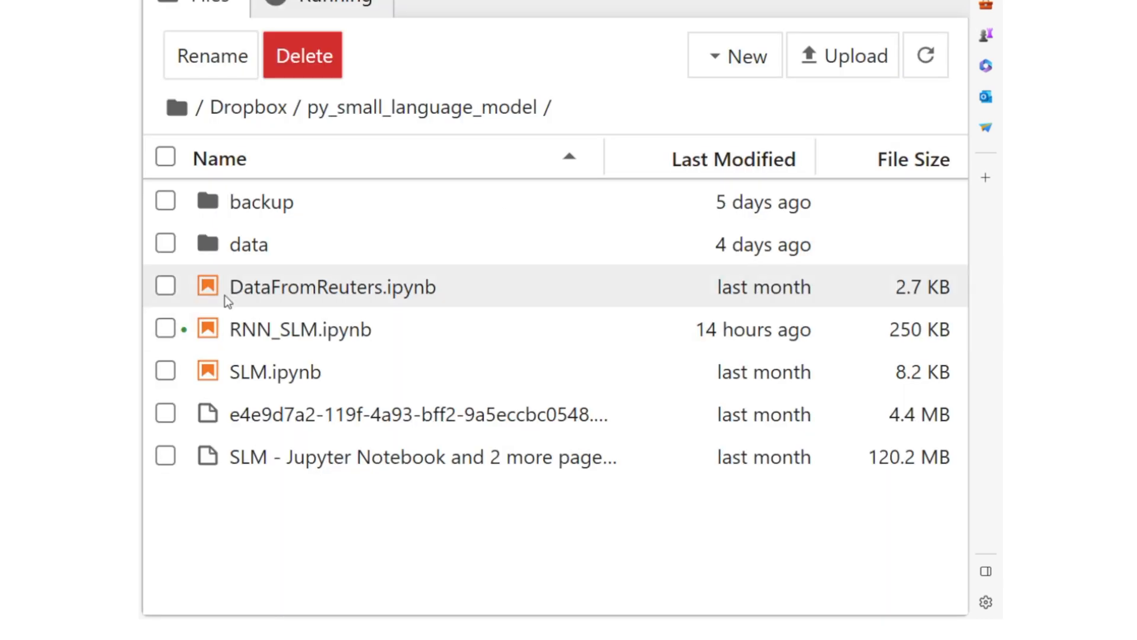
pyautogui.doubleClick(331, 287)
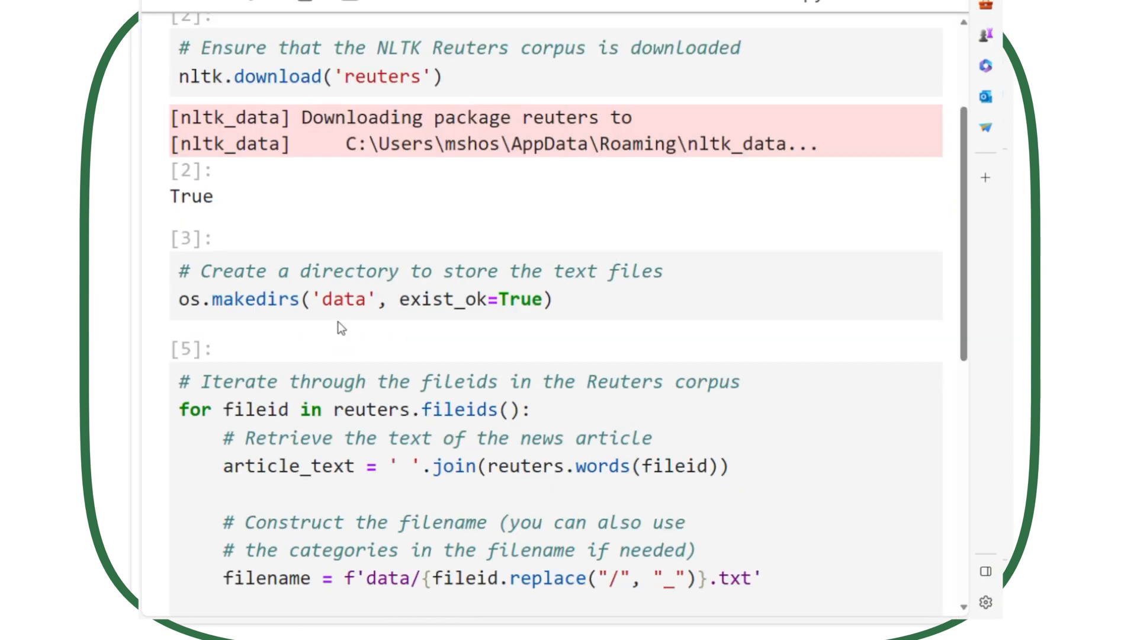
# - Return to RNN_SLM at the file-reading loop with its '50 documents used.' output
pyautogui.click(345, 298)
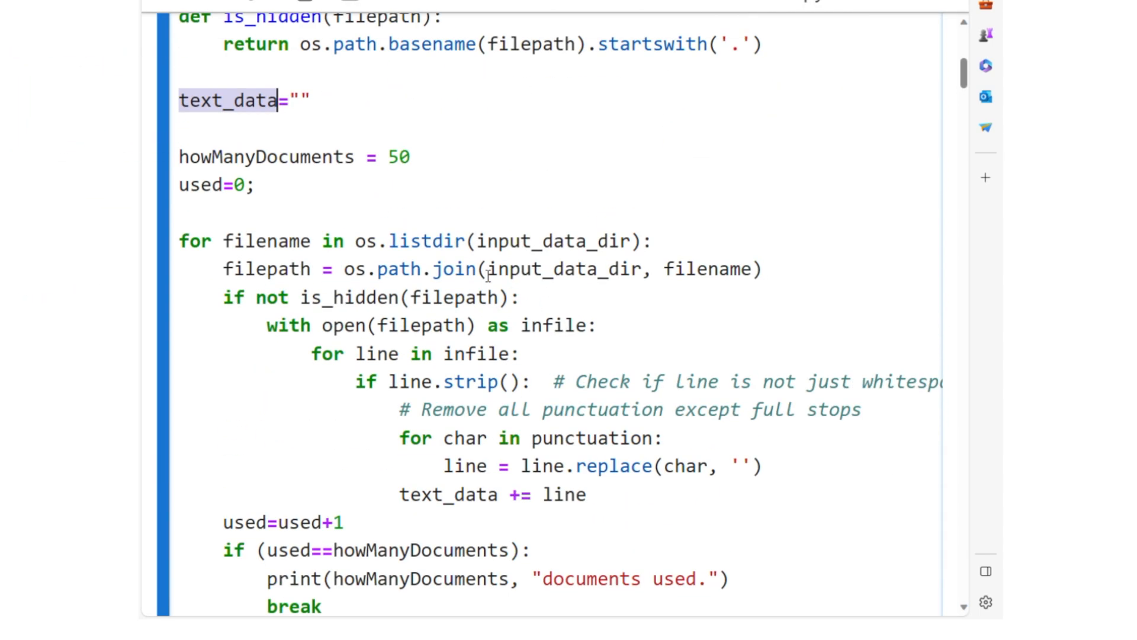
pyautogui.scroll(-3)
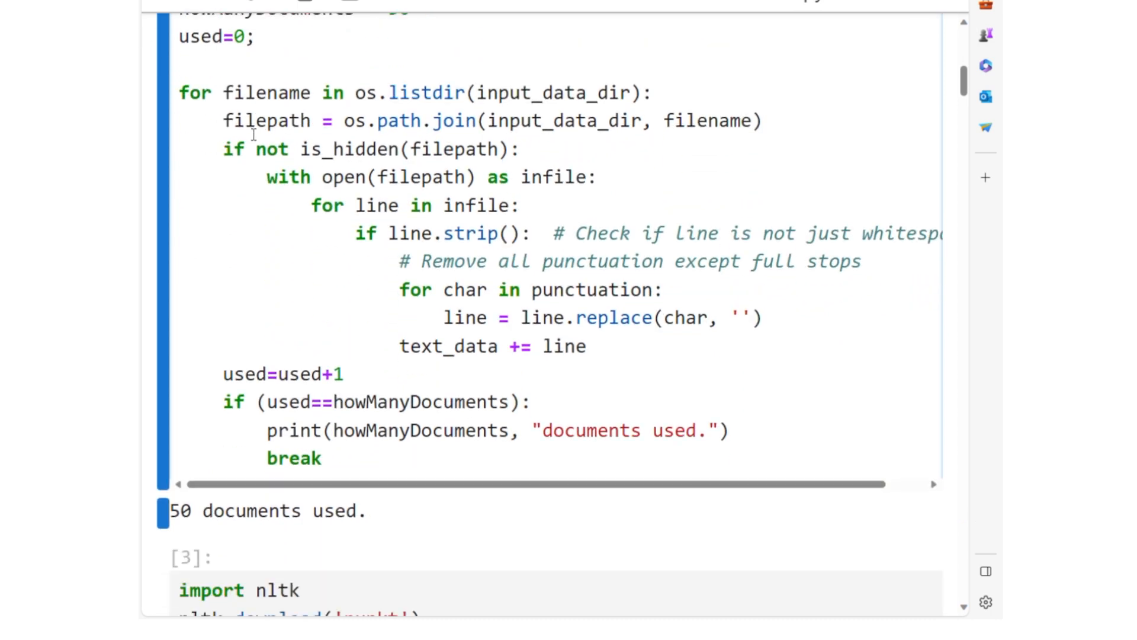
pyautogui.scroll(-3)
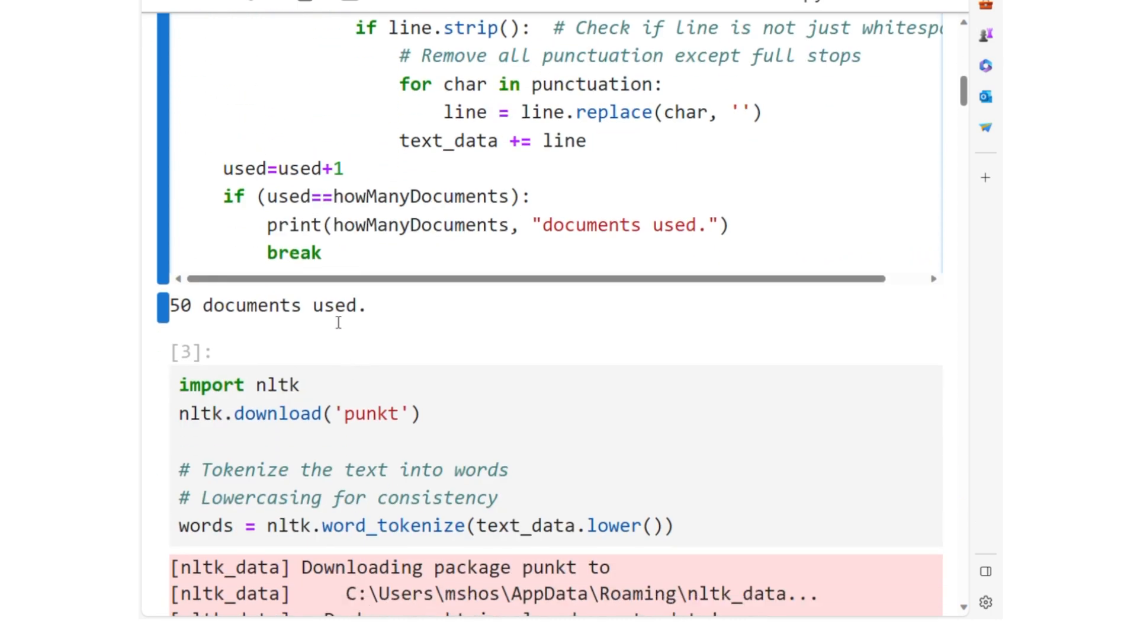
pyautogui.moveTo(415, 331)
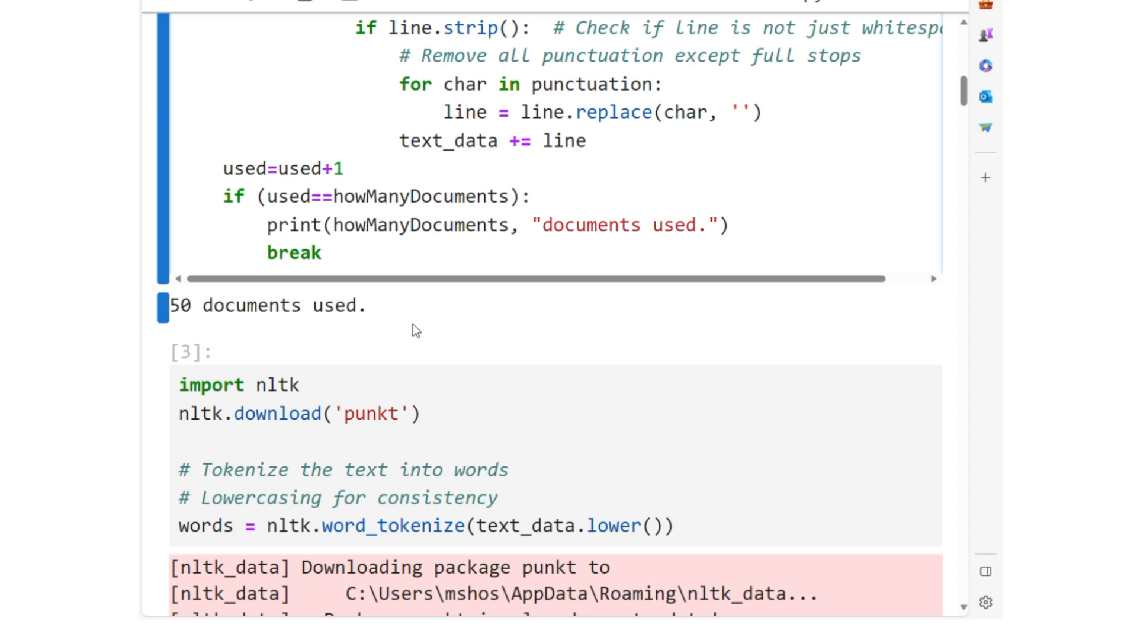
pyautogui.moveTo(495, 318)
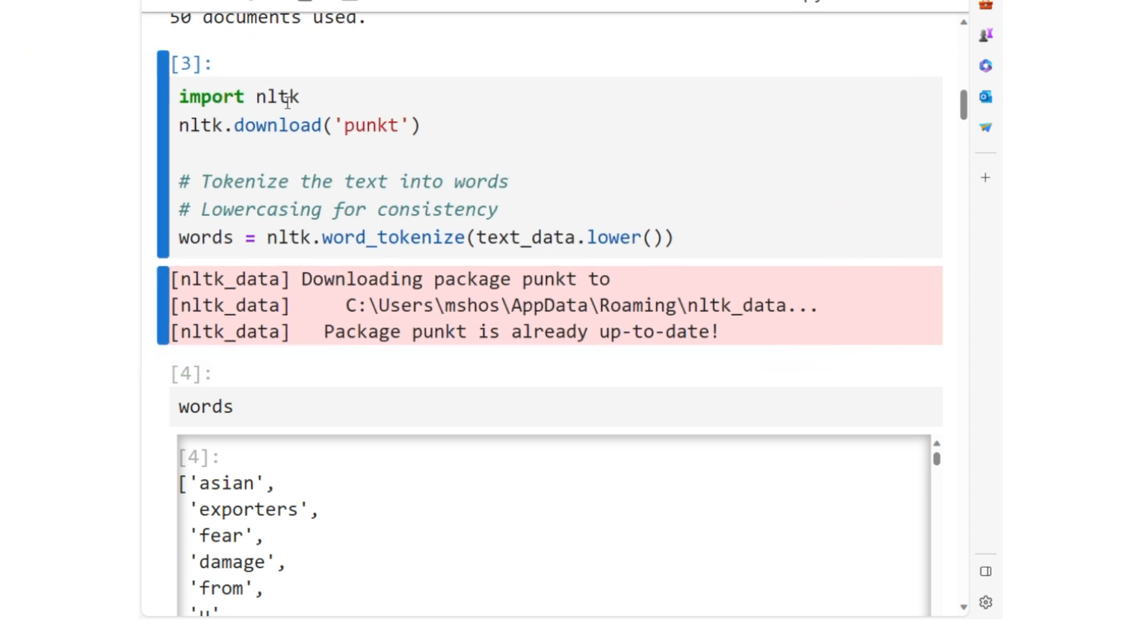
pyautogui.click(384, 124)
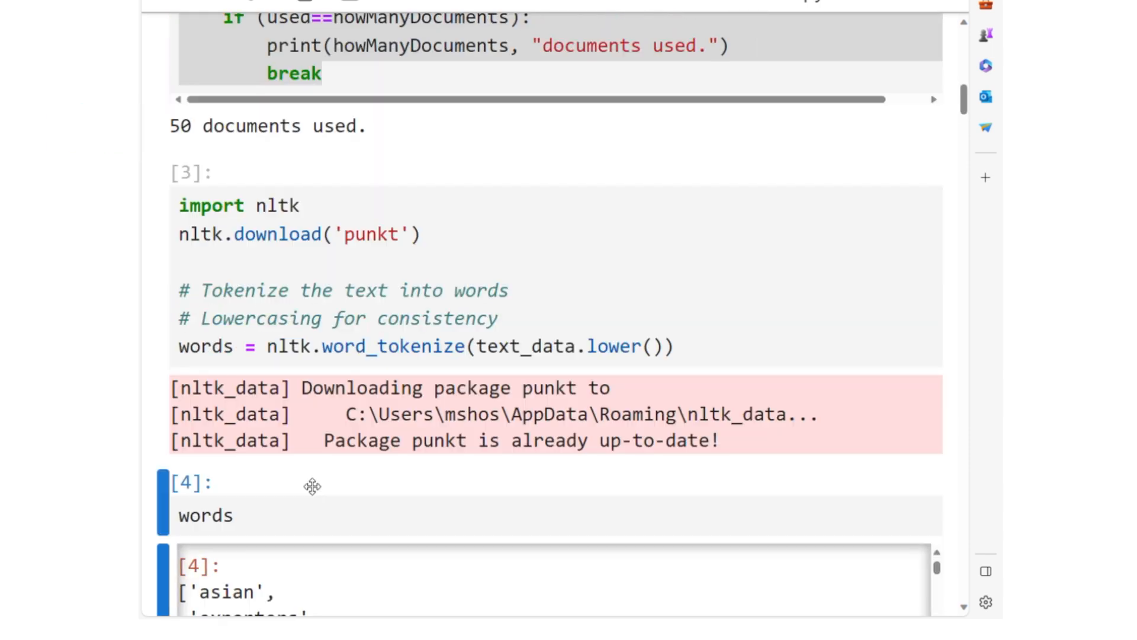
pyautogui.scroll(-3)
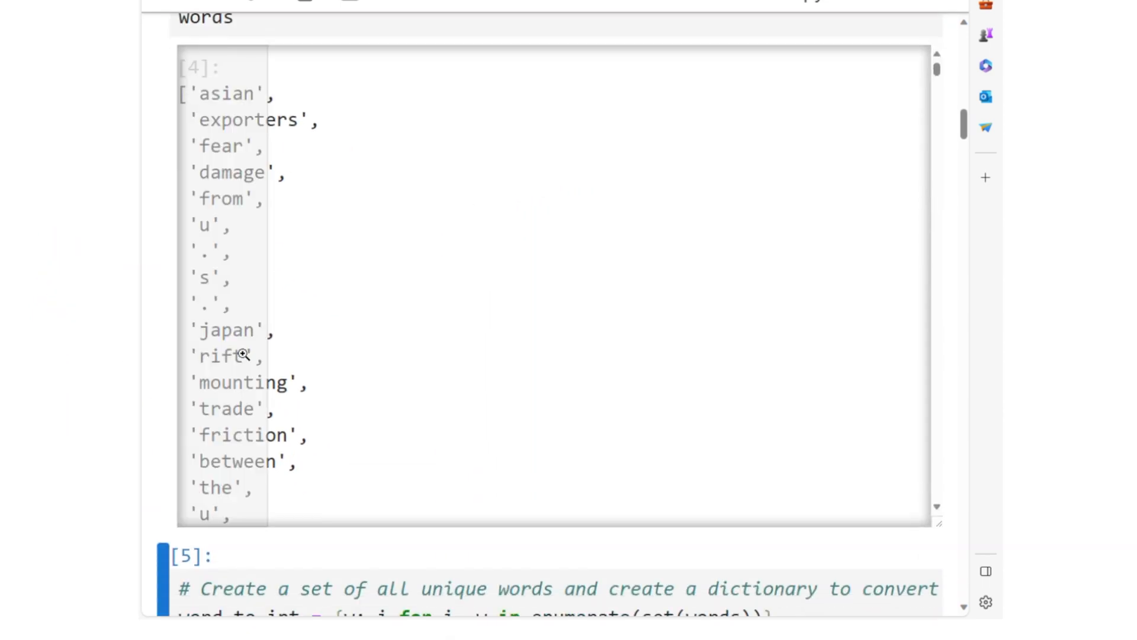
pyautogui.moveTo(266, 168)
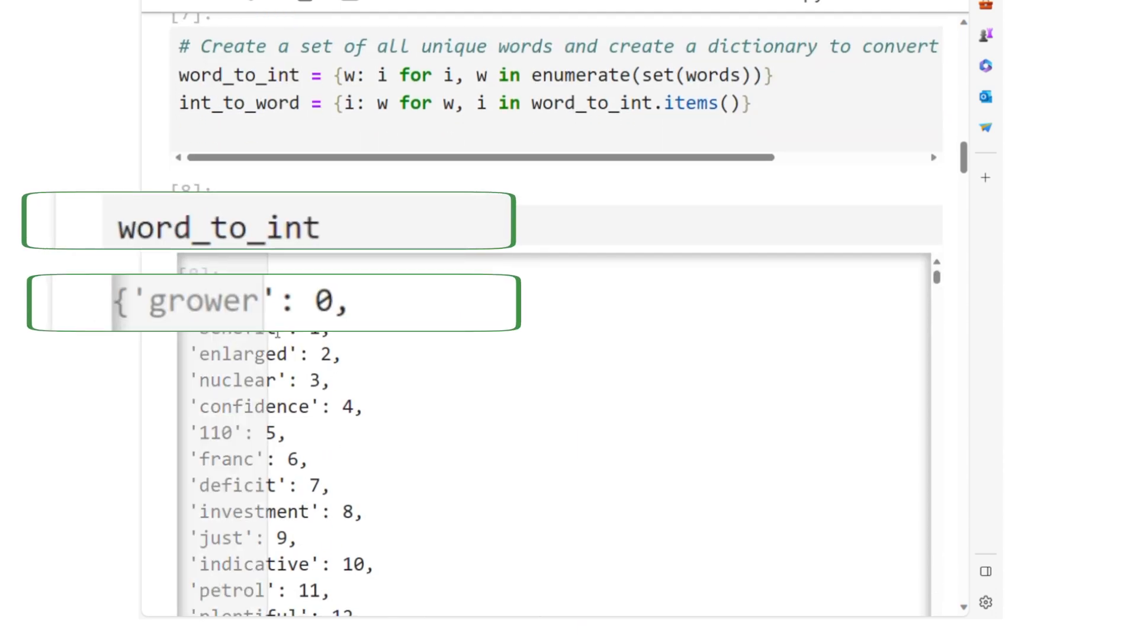
pyautogui.scroll(-3)
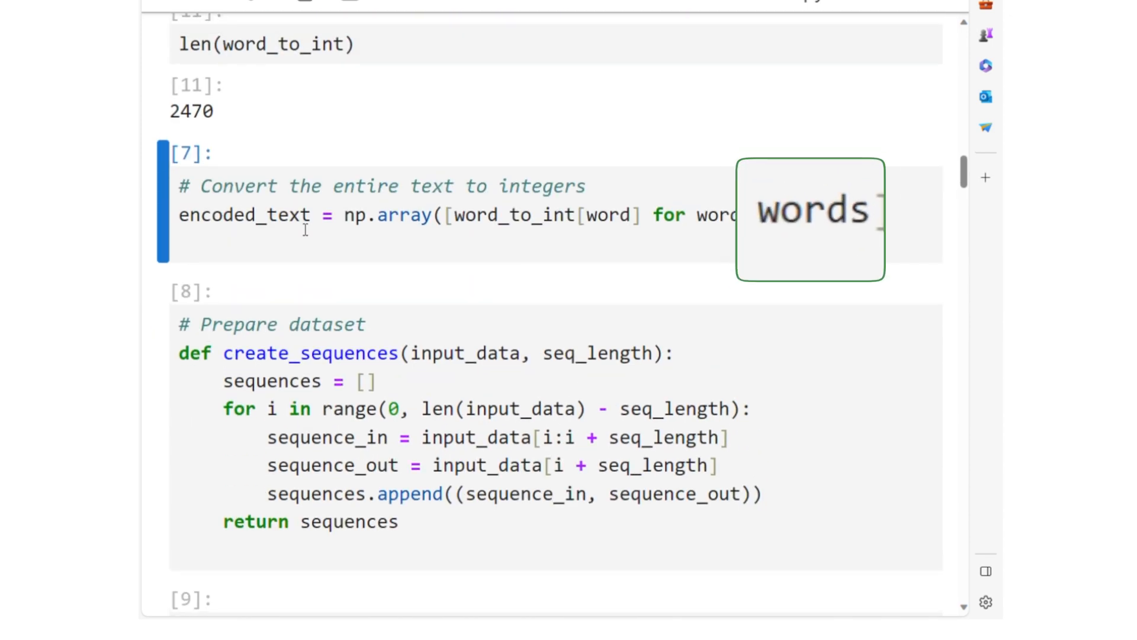
pyautogui.click(290, 215)
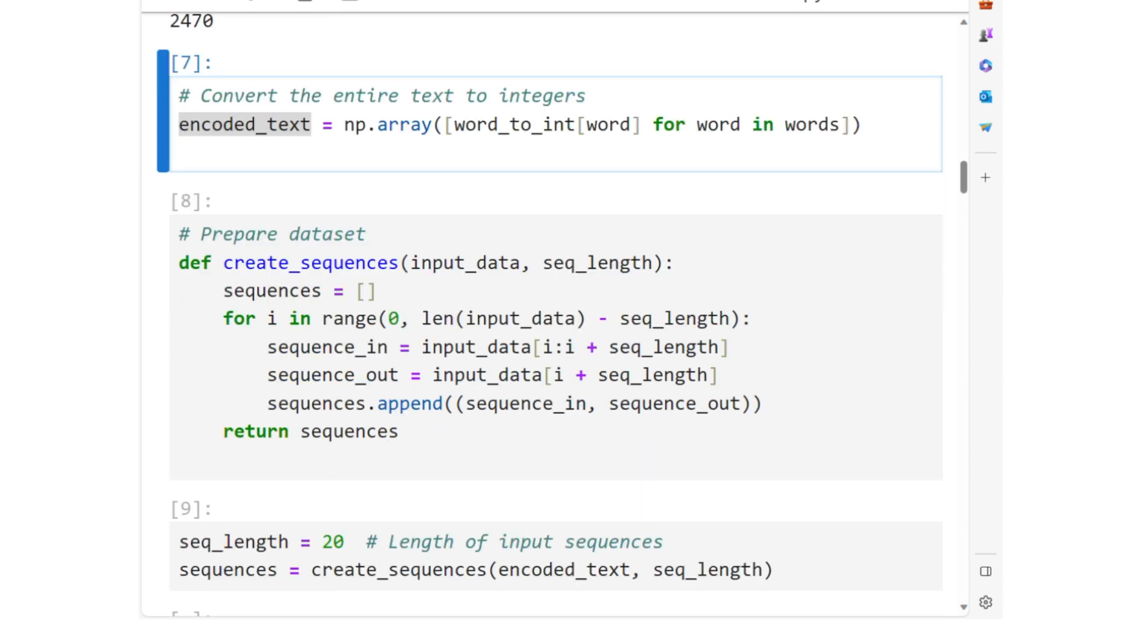
pyautogui.scroll(-3)
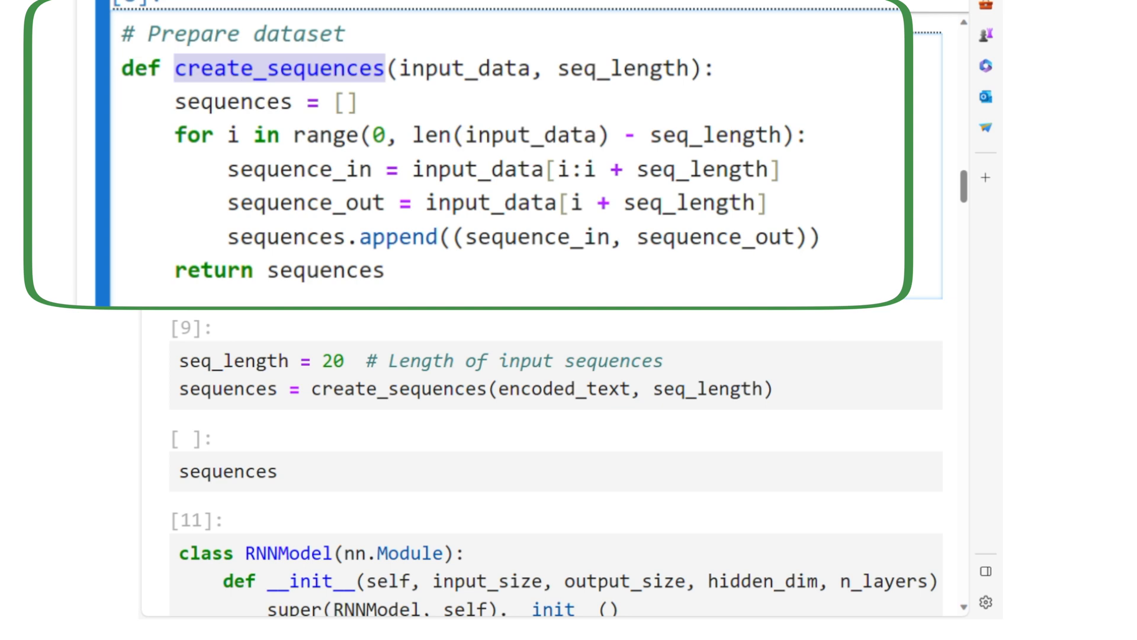
pyautogui.moveTo(947, 259)
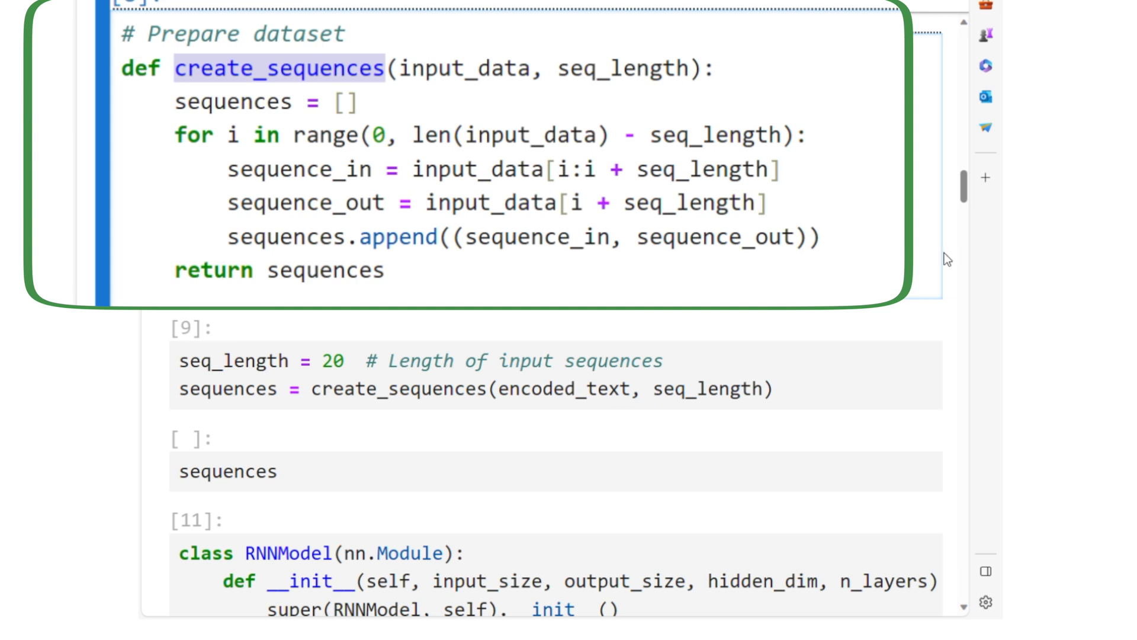
pyautogui.doubleClick(338, 270)
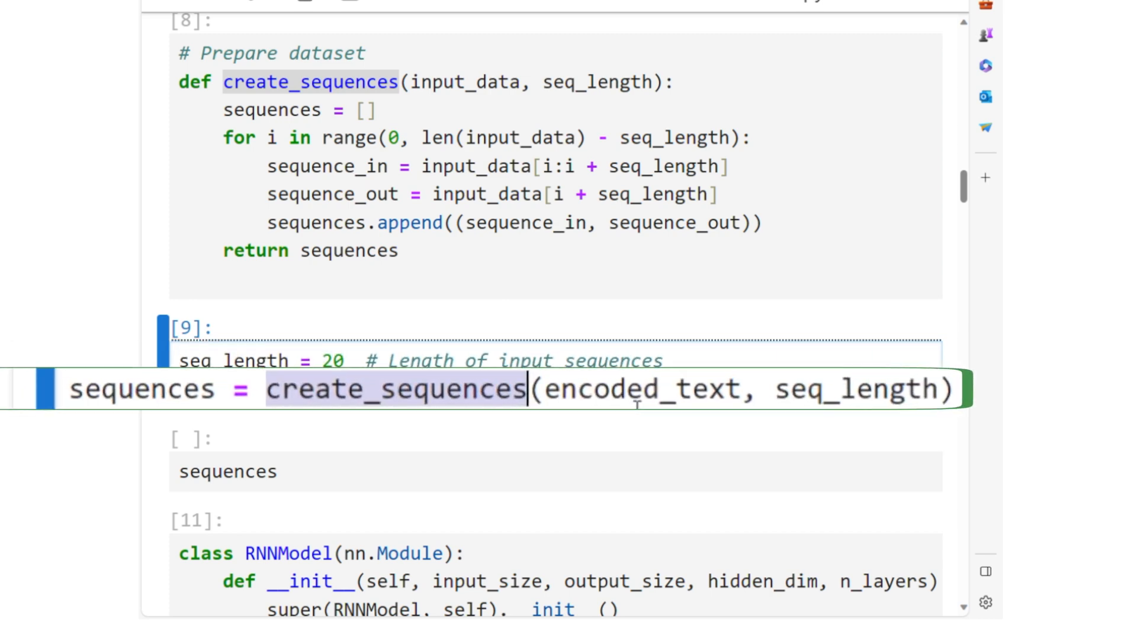
pyautogui.doubleClick(633, 389)
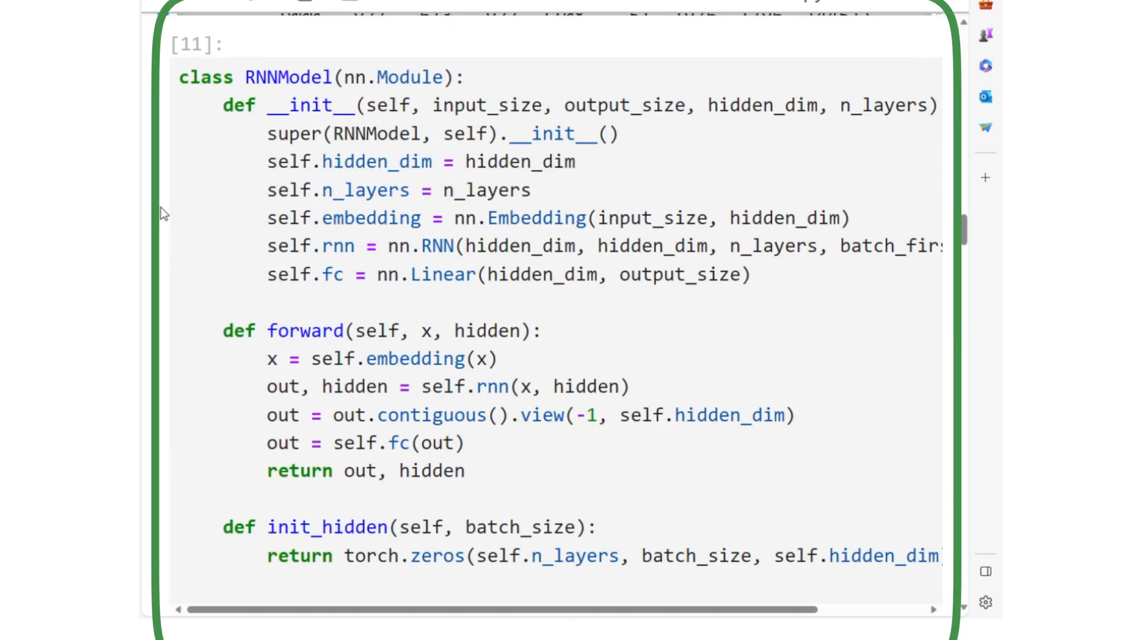
# - Wrap the RNNModel __init__ parameters and nn.RNN arguments onto separate lines
pyautogui.click(435, 105)
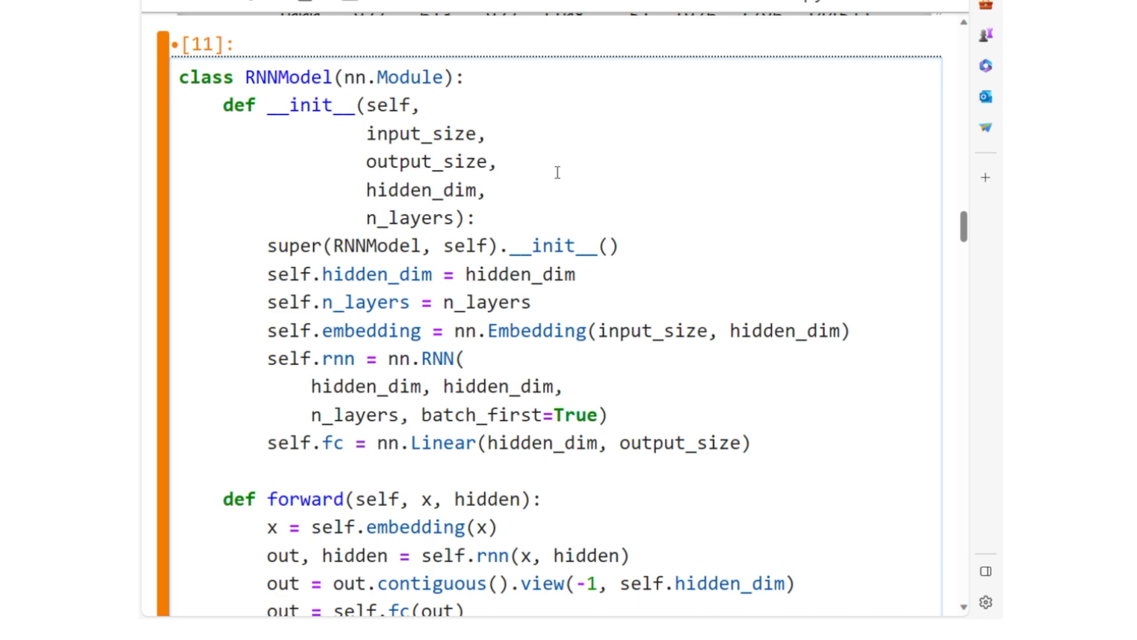
pyautogui.scroll(-3)
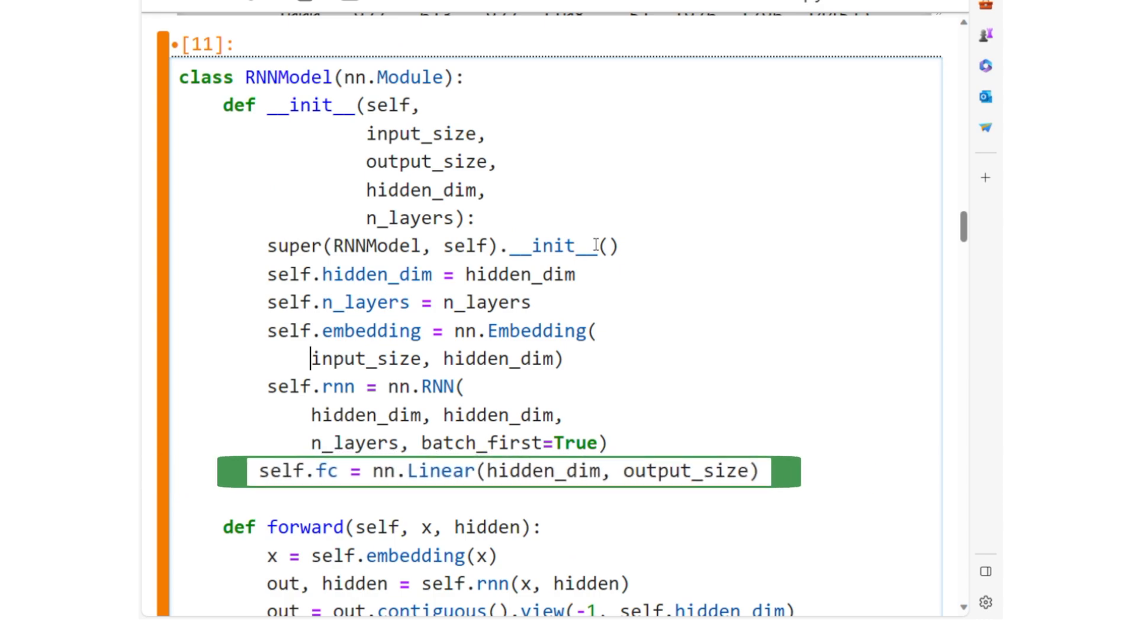
# - Bring the forward method and the GPU-check/hyperparameters cell into view
pyautogui.scroll(-3)
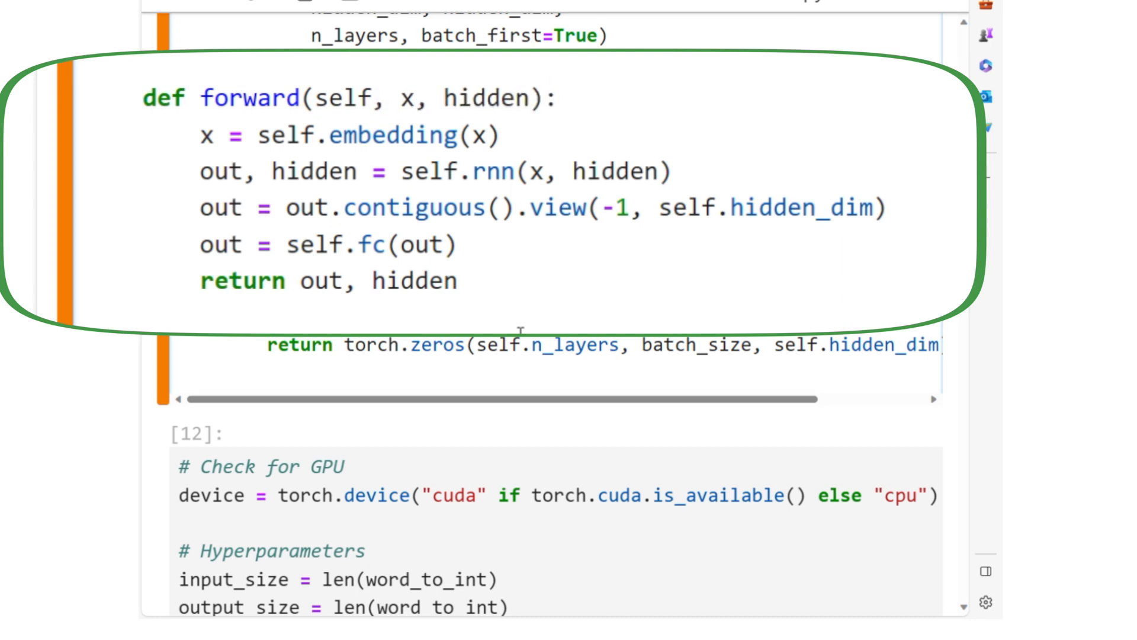
pyautogui.doubleClick(205, 135)
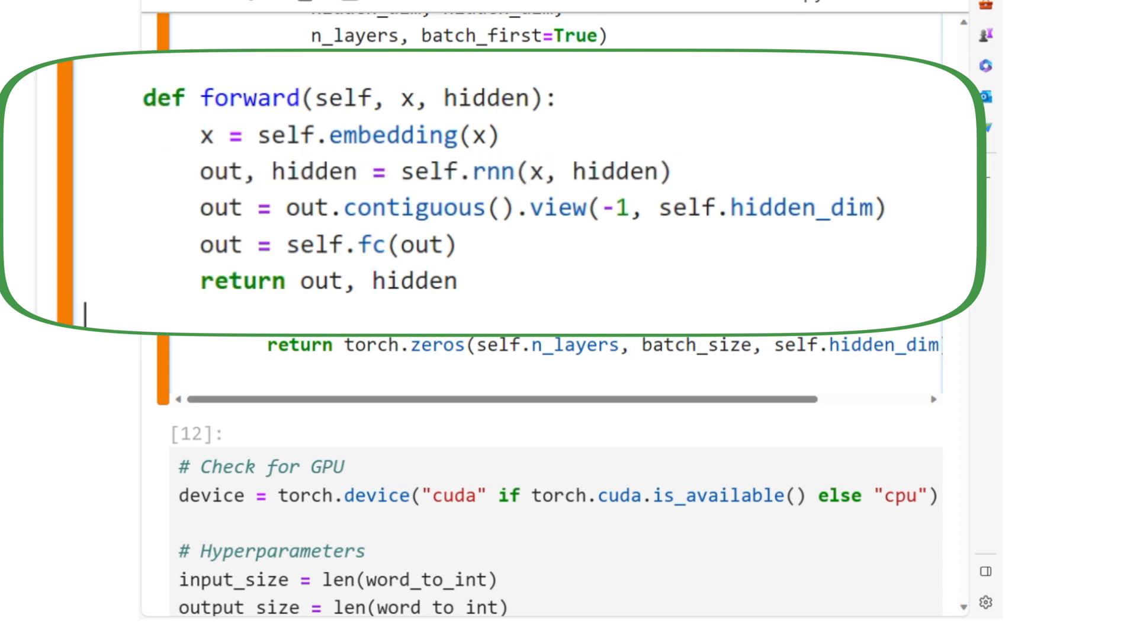
pyautogui.doubleClick(313, 171)
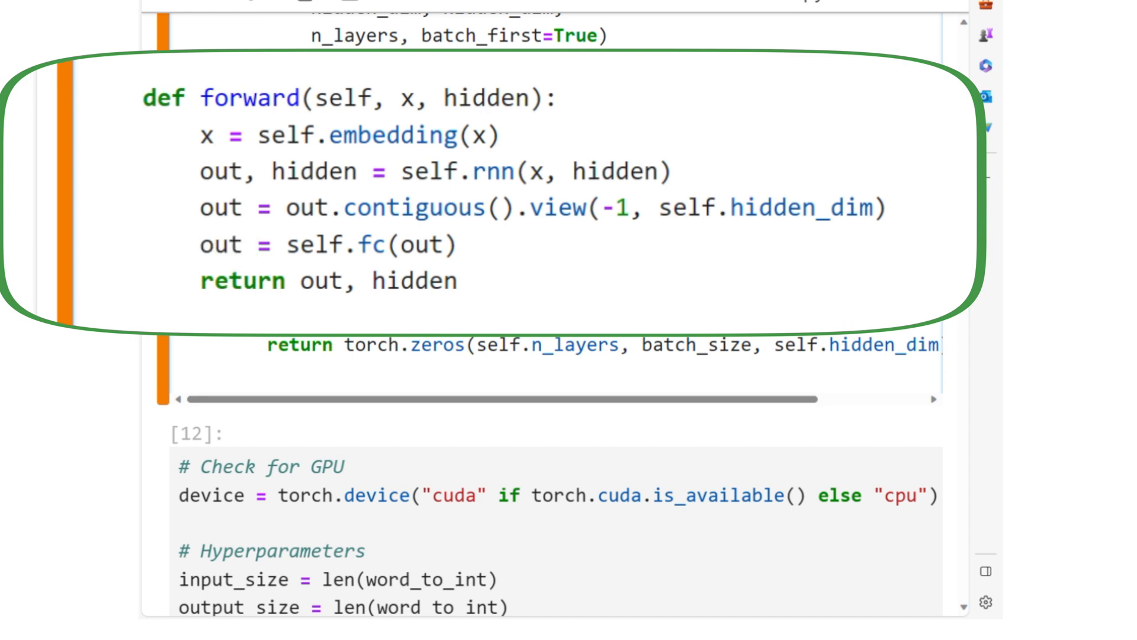
pyautogui.doubleClick(319, 282)
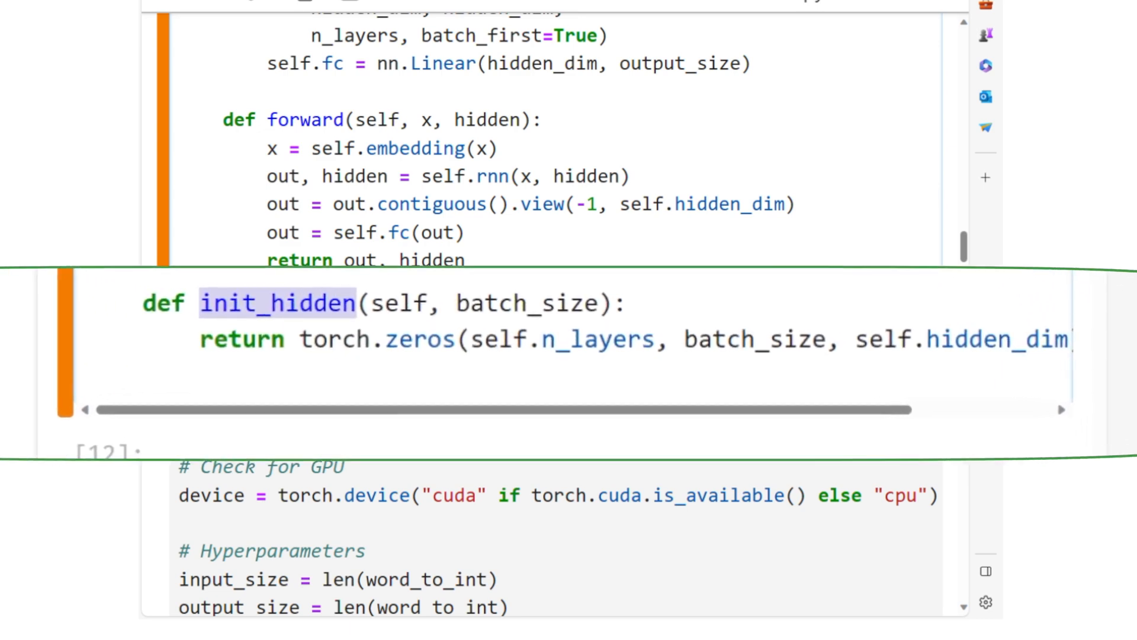
# - Rewrite the init_hidden torch.zeros return across lines ending with .to(device)
pyautogui.click(656, 341)
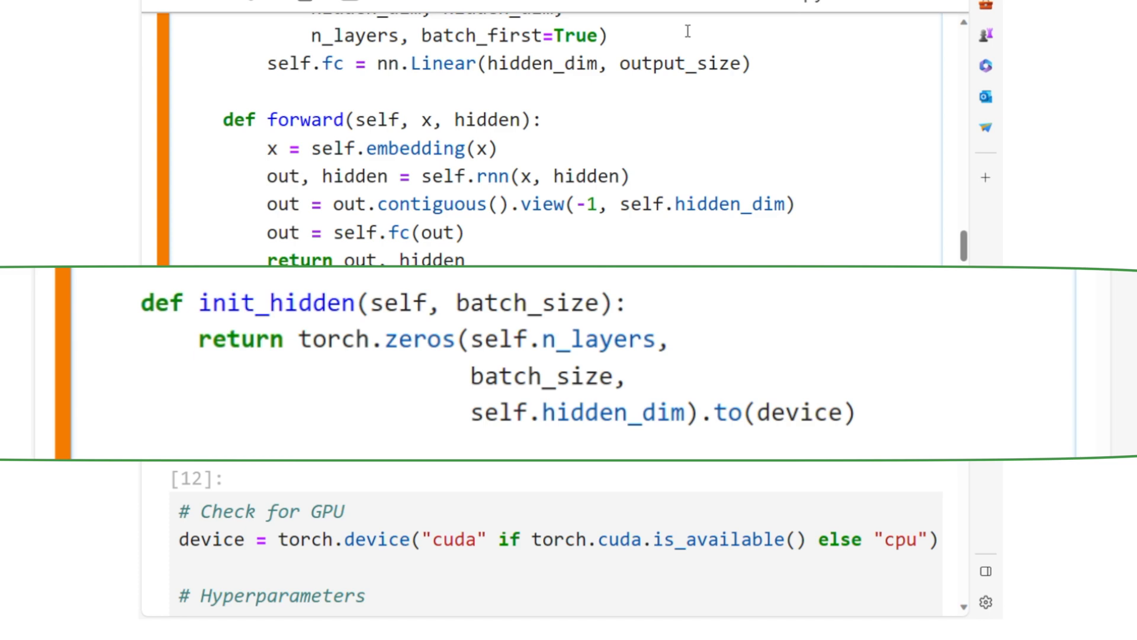
pyautogui.doubleClick(419, 340)
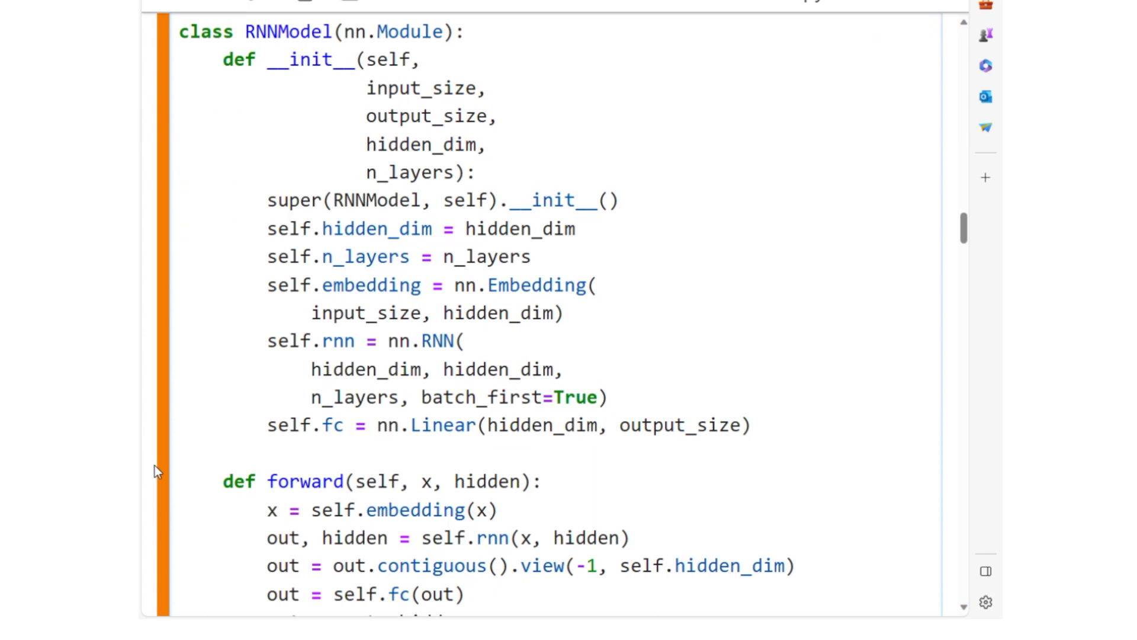
pyautogui.scroll(-3)
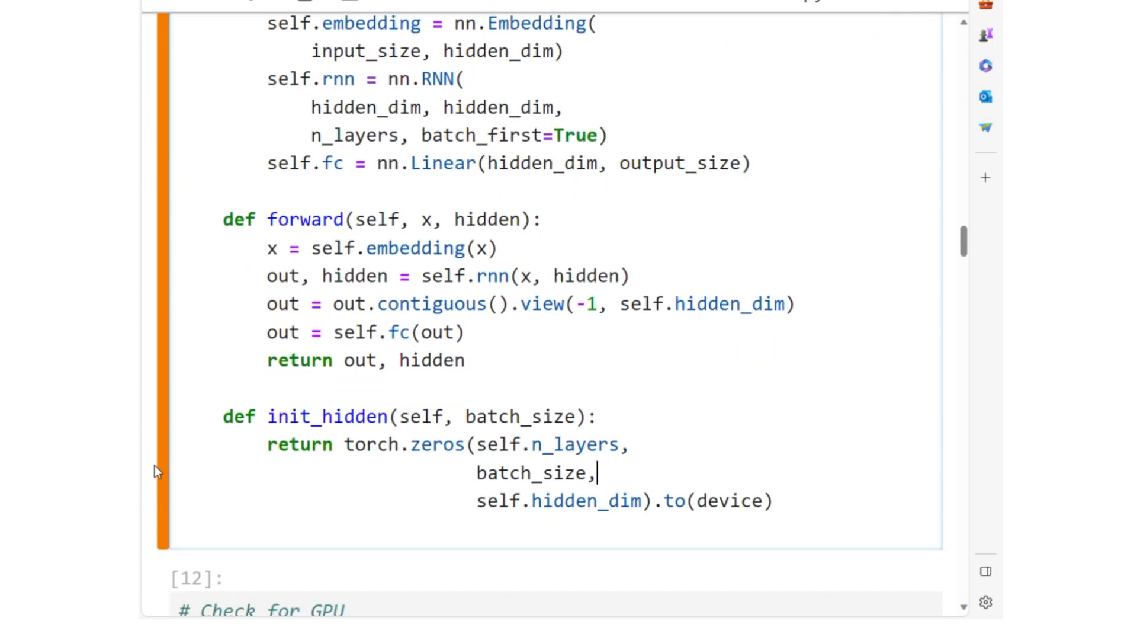
pyautogui.scroll(-3)
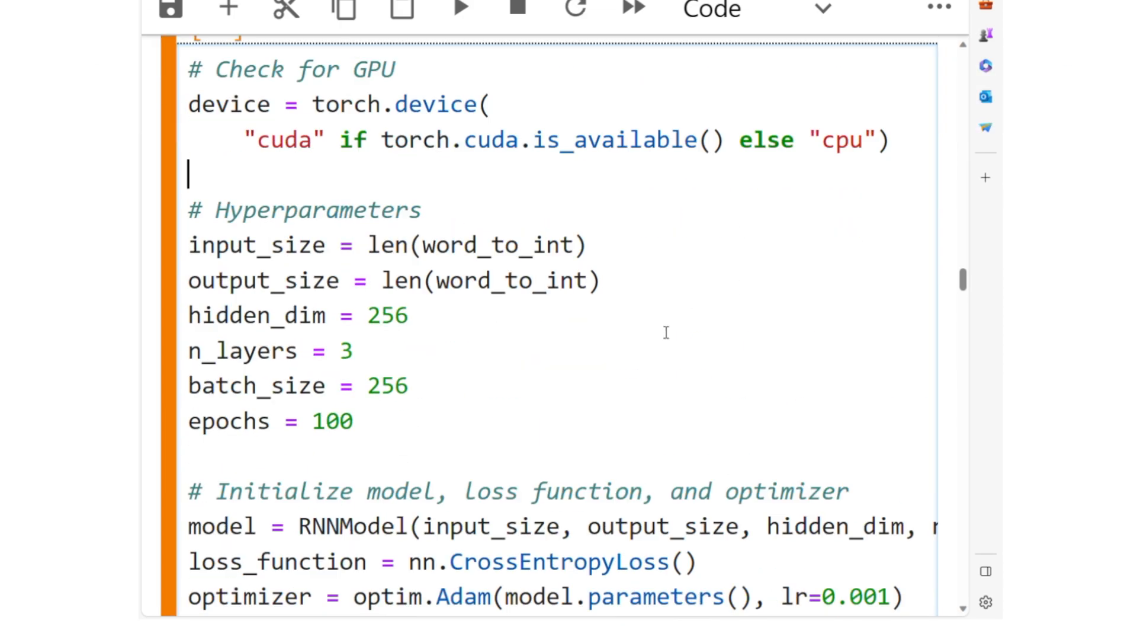
pyautogui.scroll(-3)
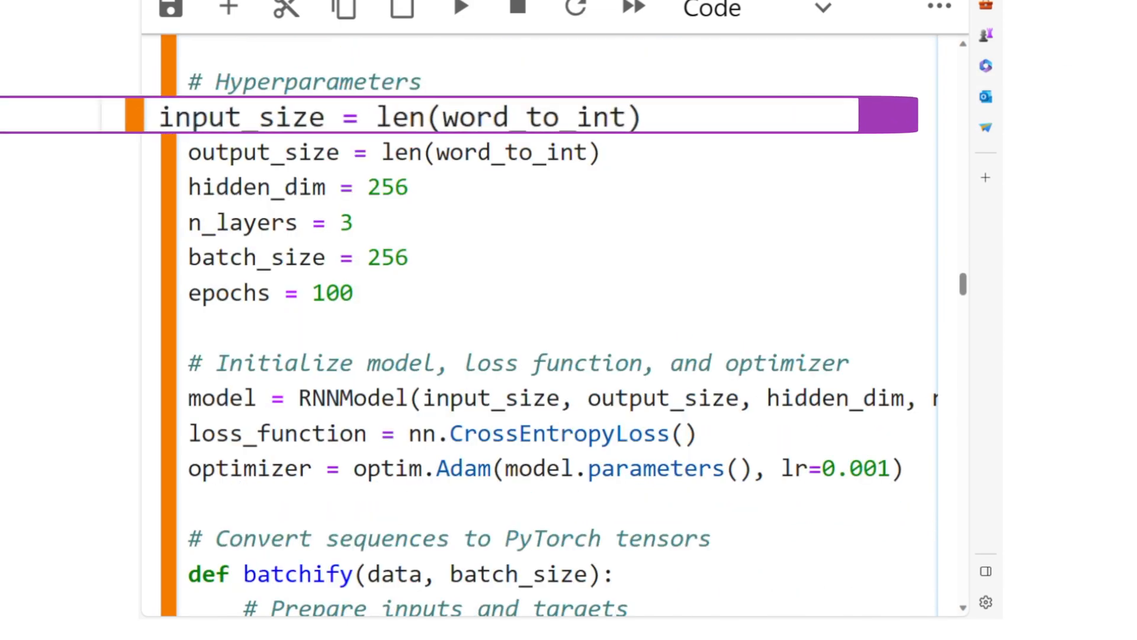